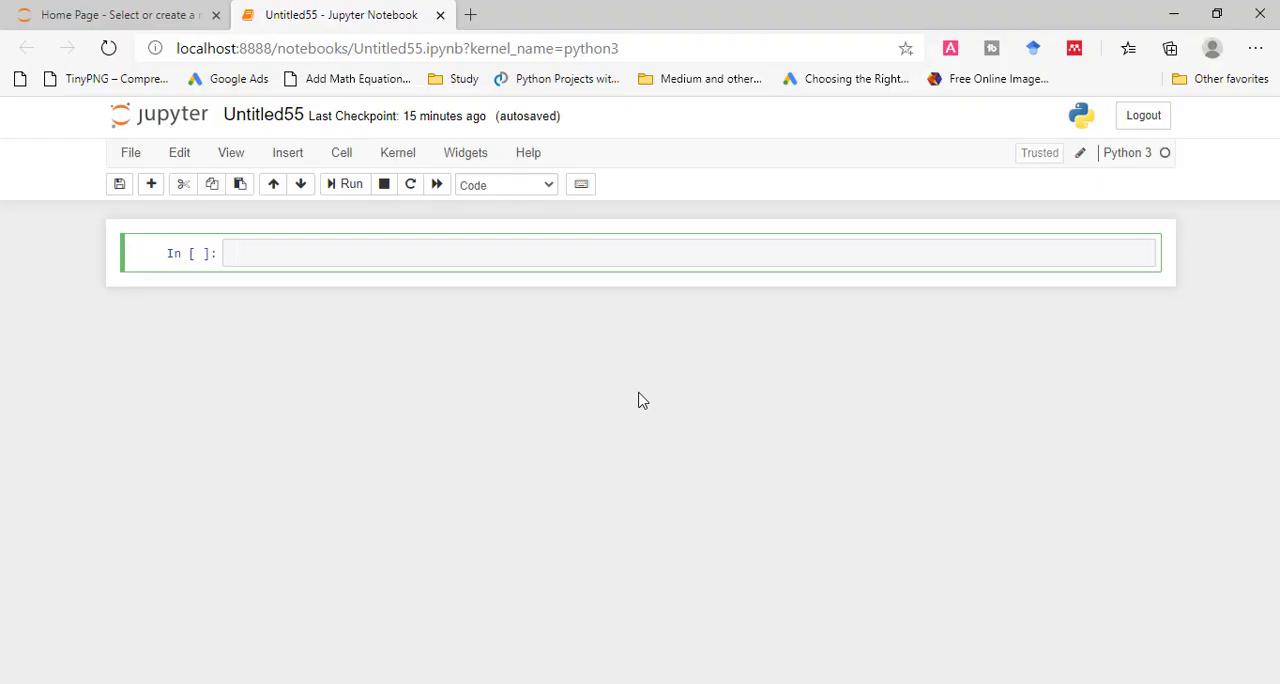
Step: Write 'import pandas as pd' as the first line of the cell
type("import pandas as pd")
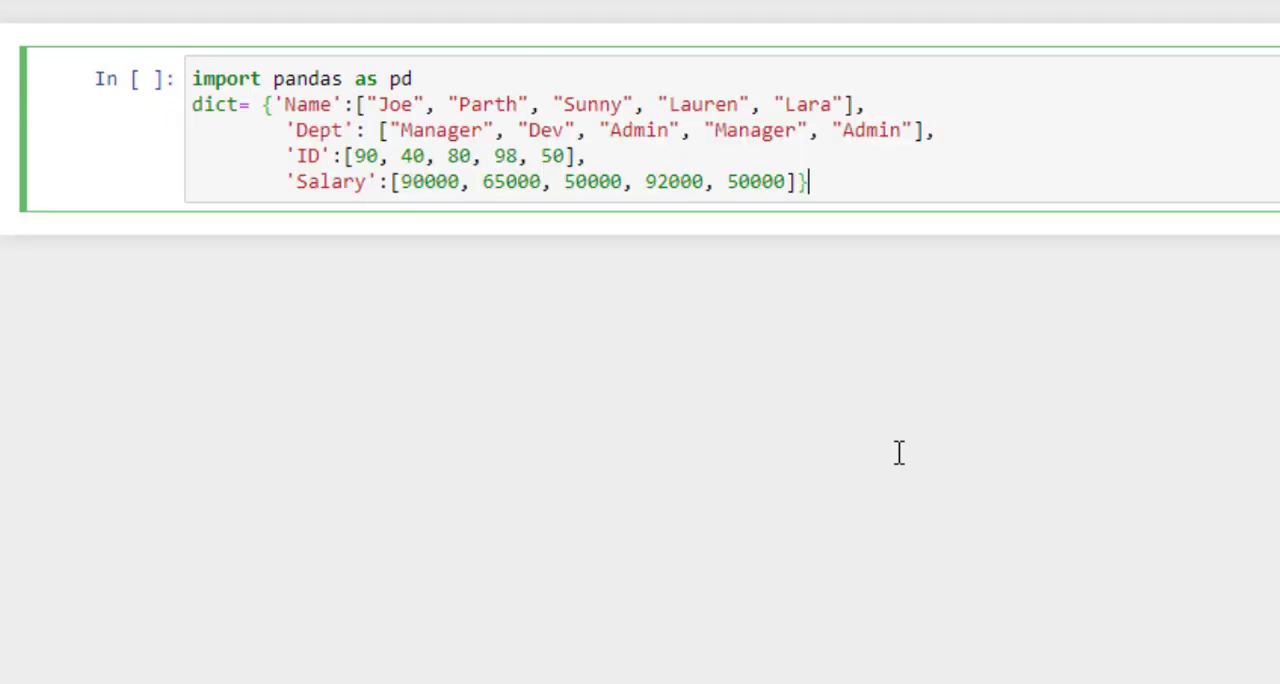
mouse_move(224, 578)
type("df = pd.DataFrame(dict)")
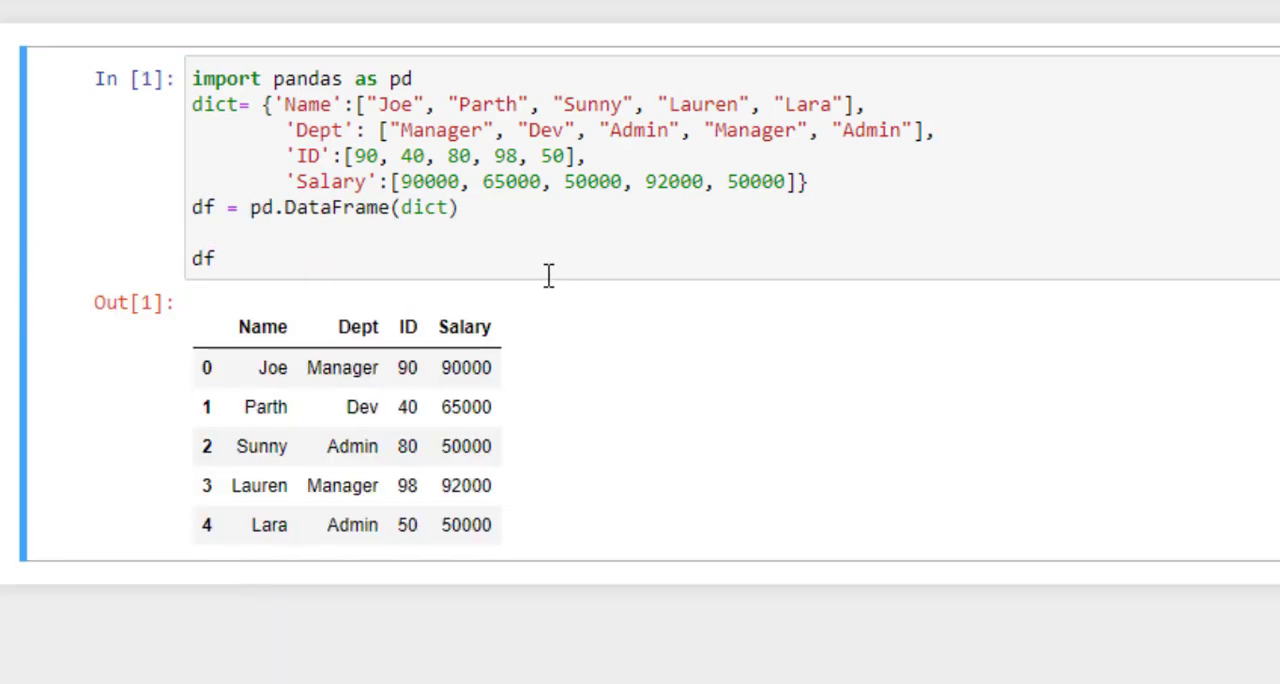
mouse_move(297, 208)
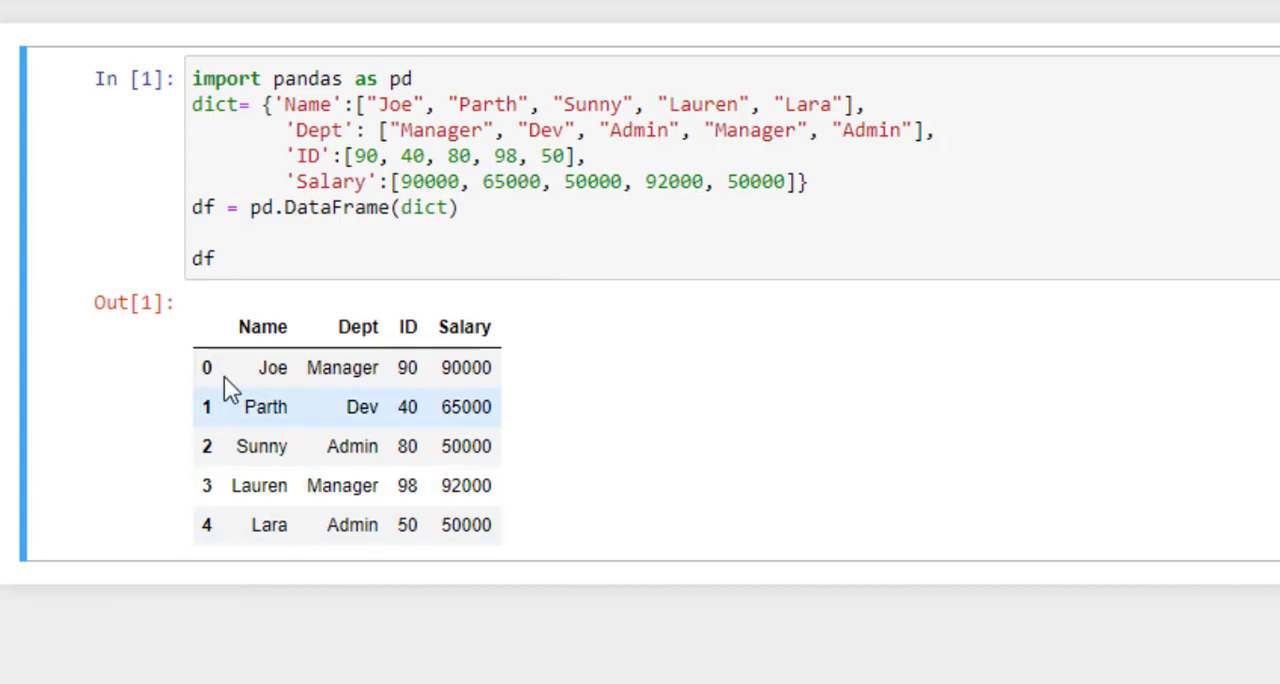
mouse_move(350, 325)
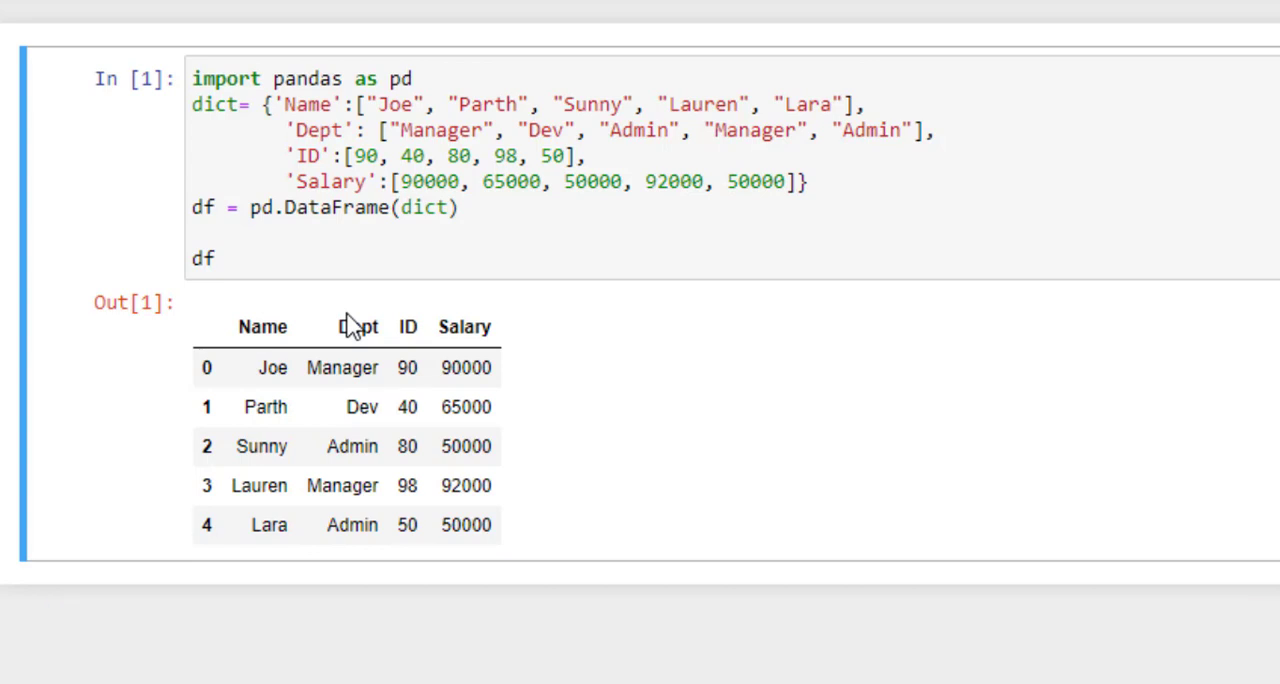
mouse_move(70, 7)
type("df.index")
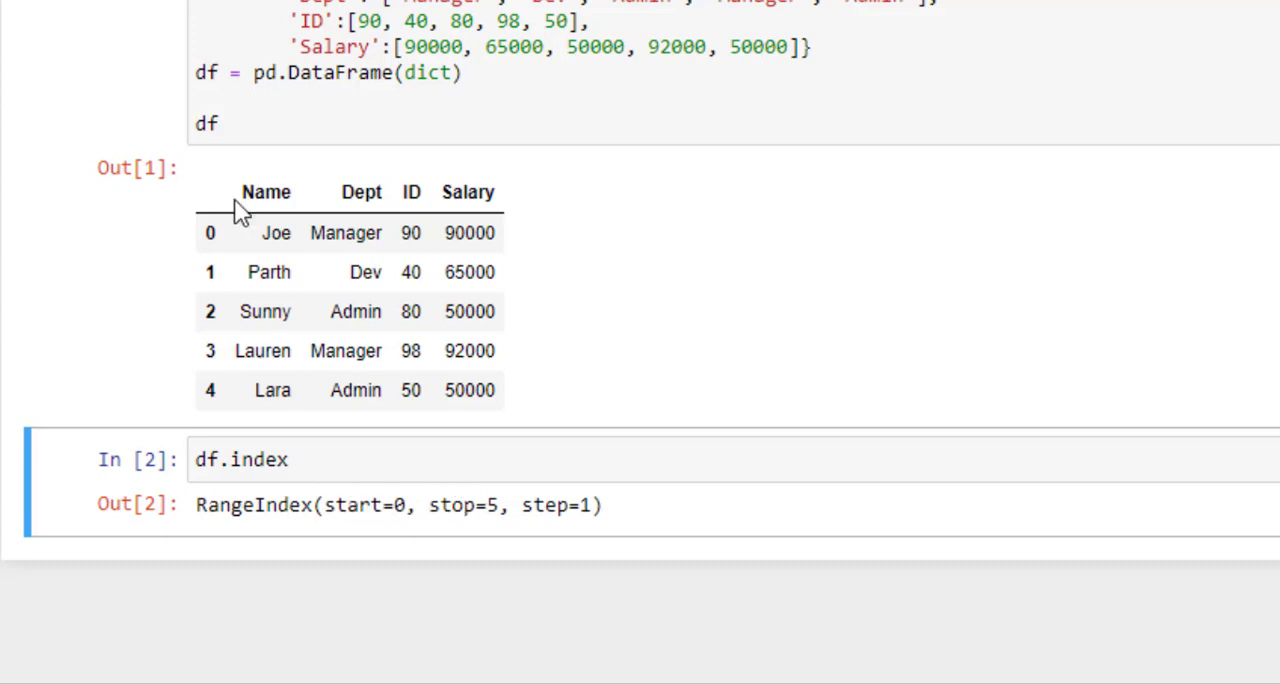
mouse_move(231, 112)
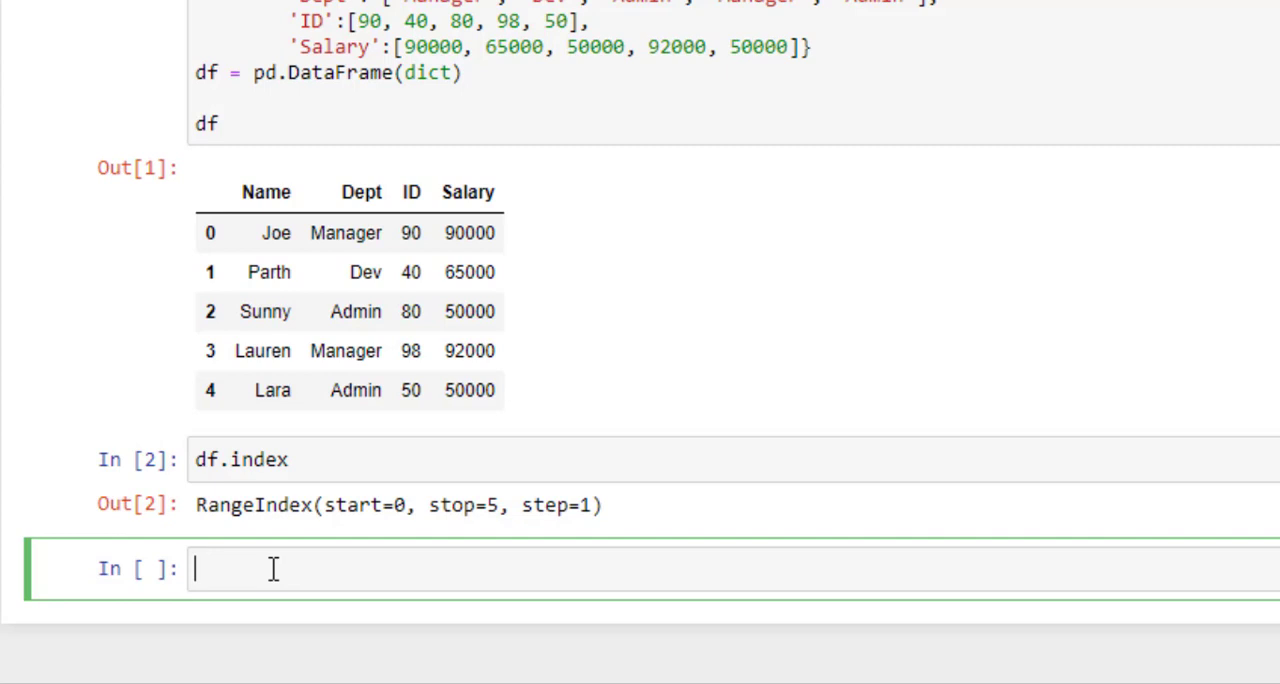
Step: Reassign df.index to 1–5 using [i for i in range(1, len(df.values)+1)]
type("df.index =")
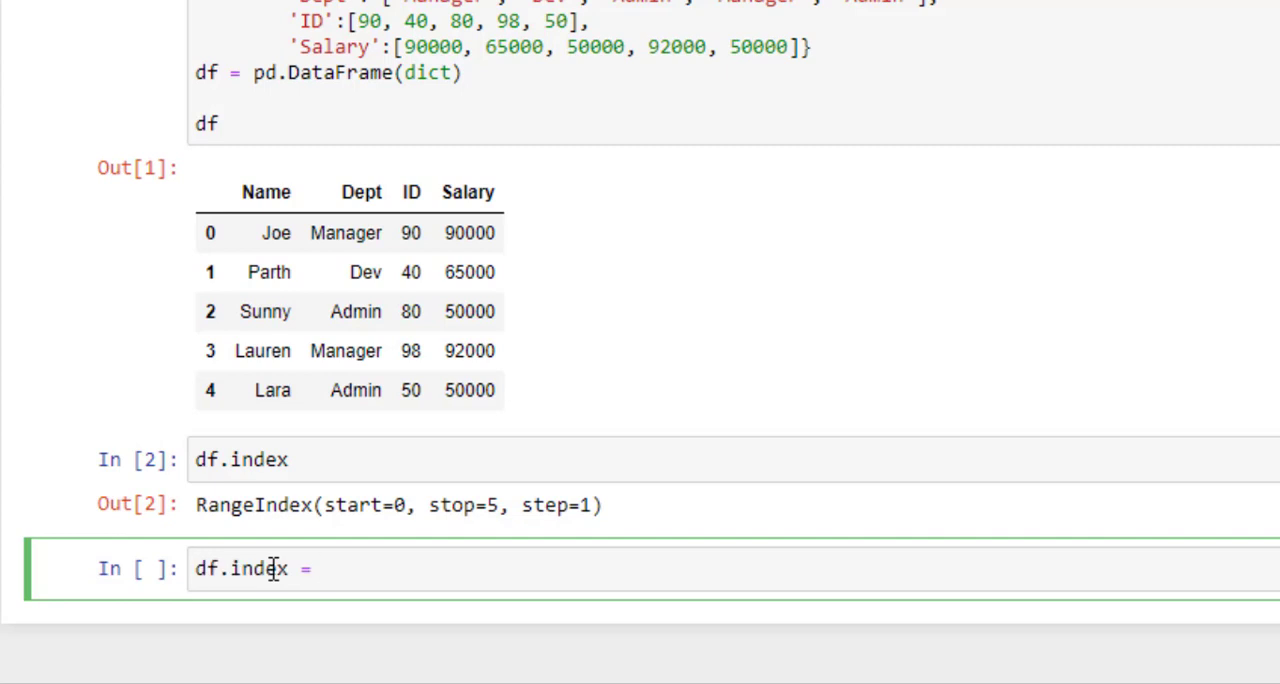
type("[i for i in range(1, len(df.values)+1)]")
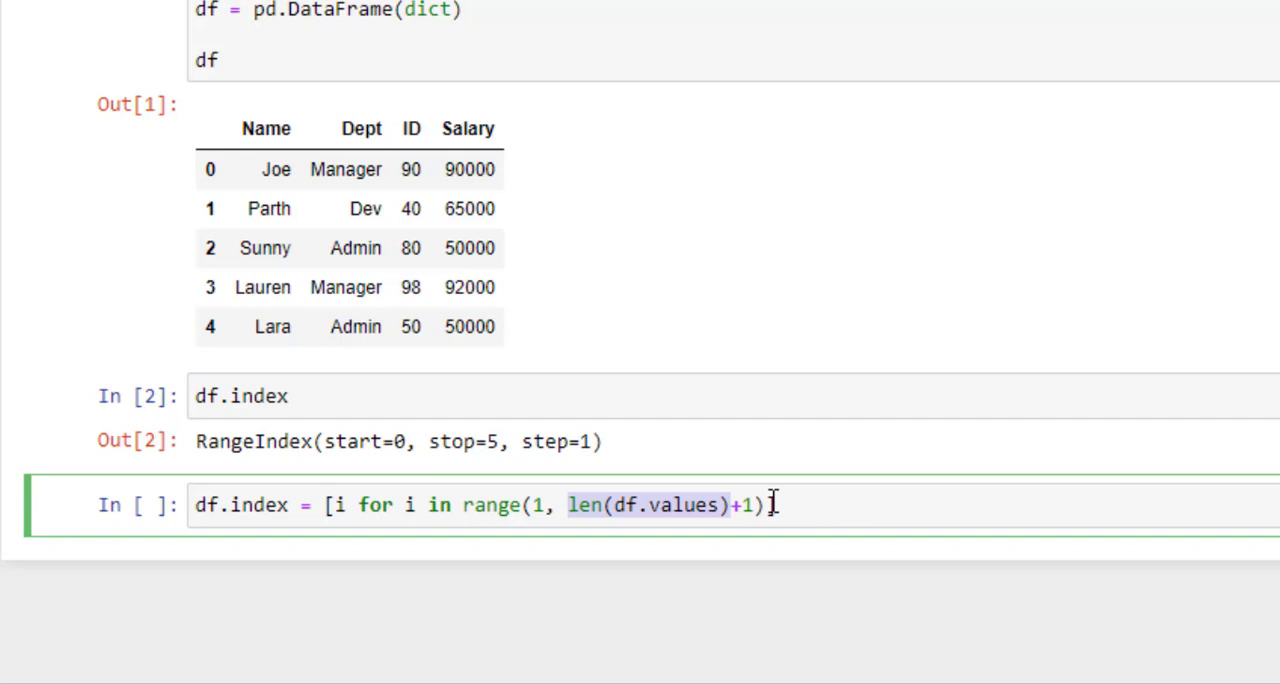
type("]")
type("df")
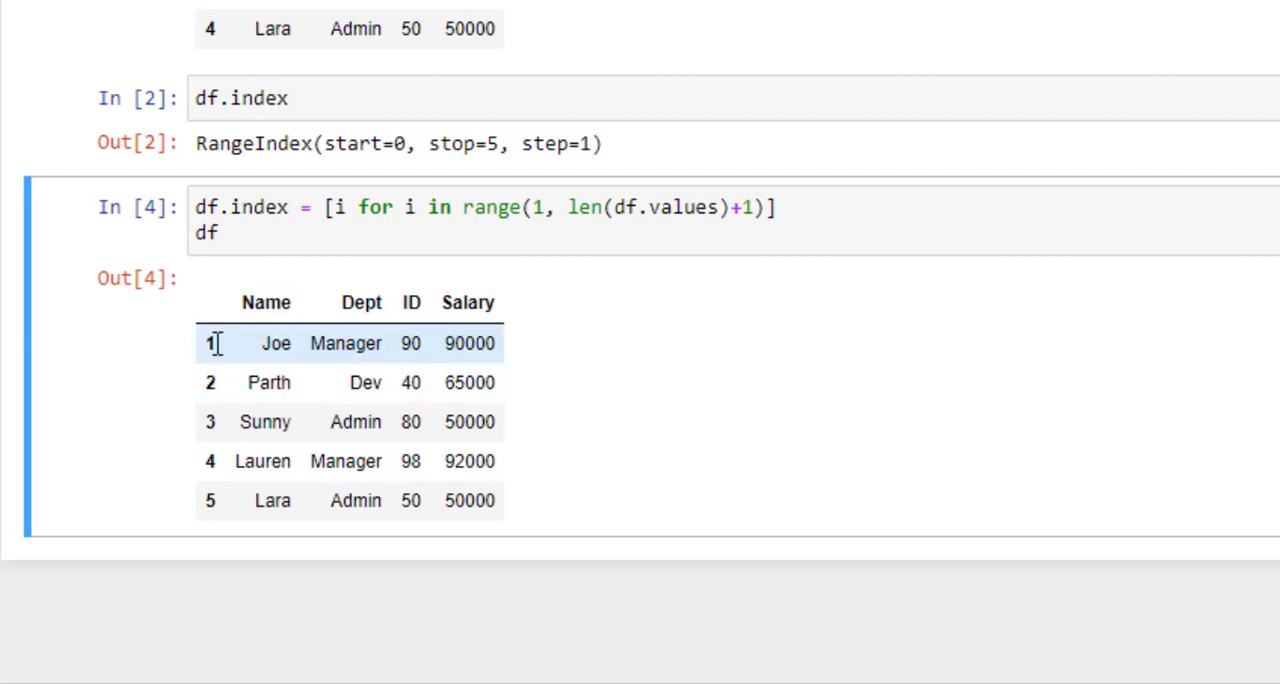
mouse_move(560, 530)
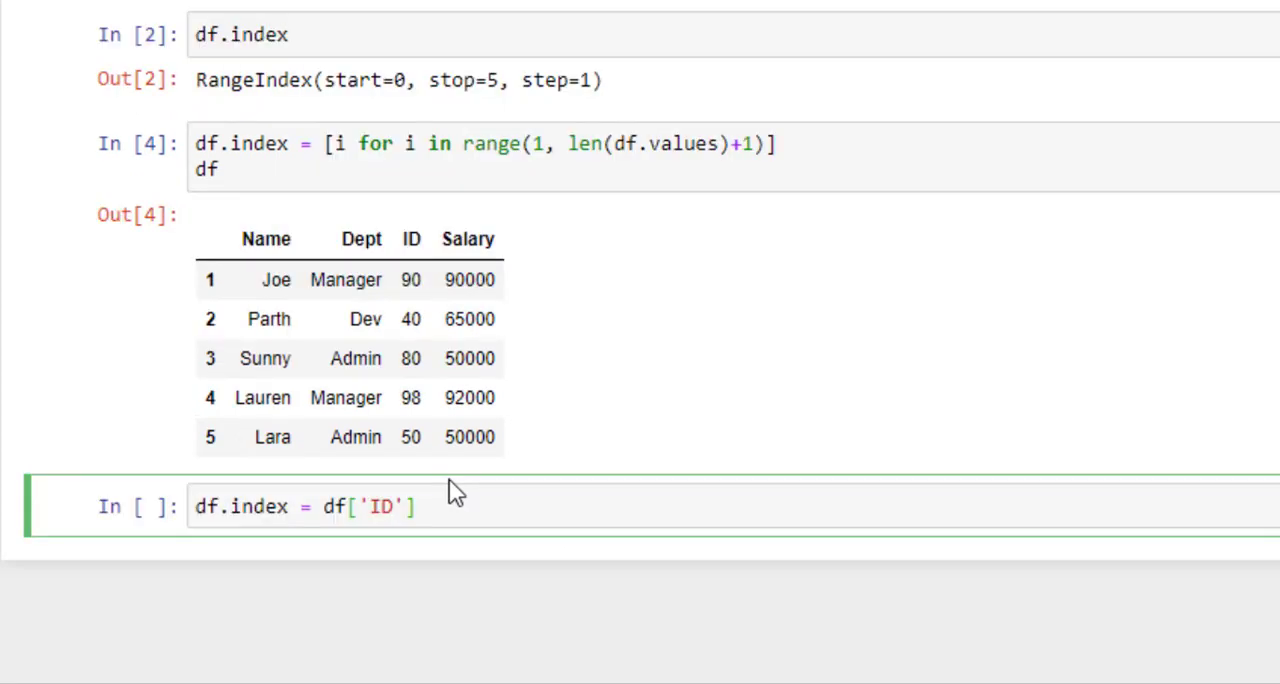
Step: Select the cell below the renumbered table to begin the ID-index code
left_click(448, 507)
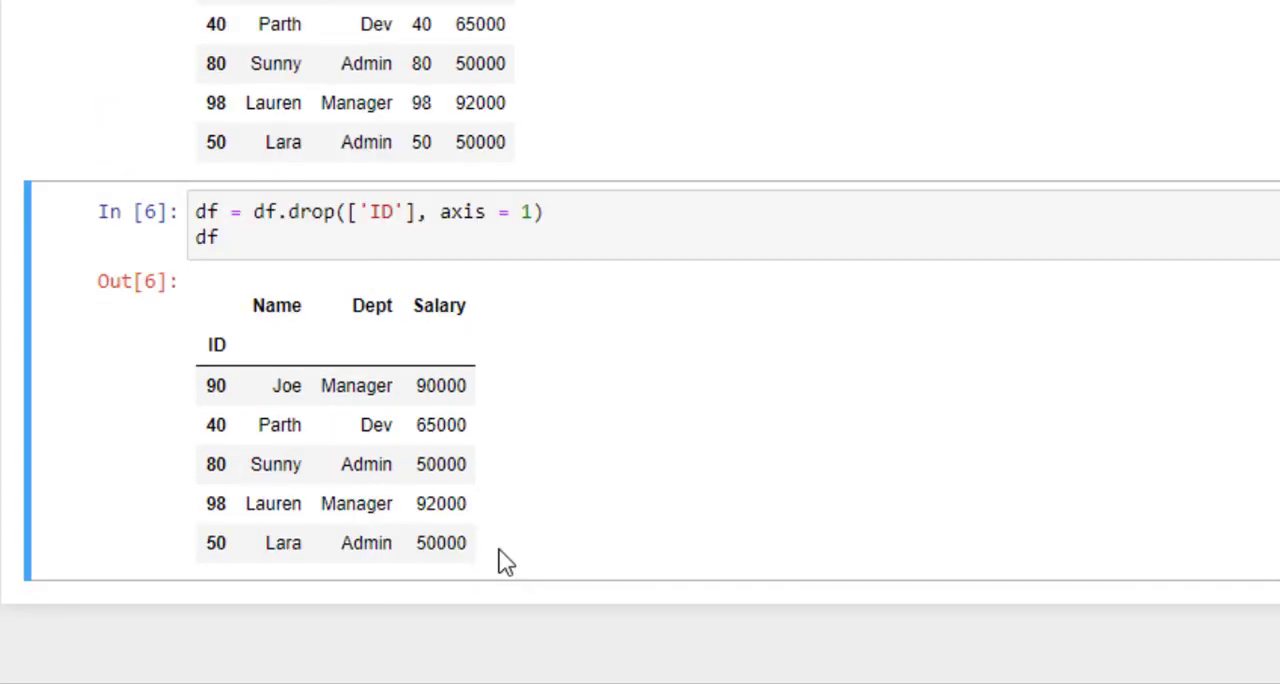
mouse_move(492, 563)
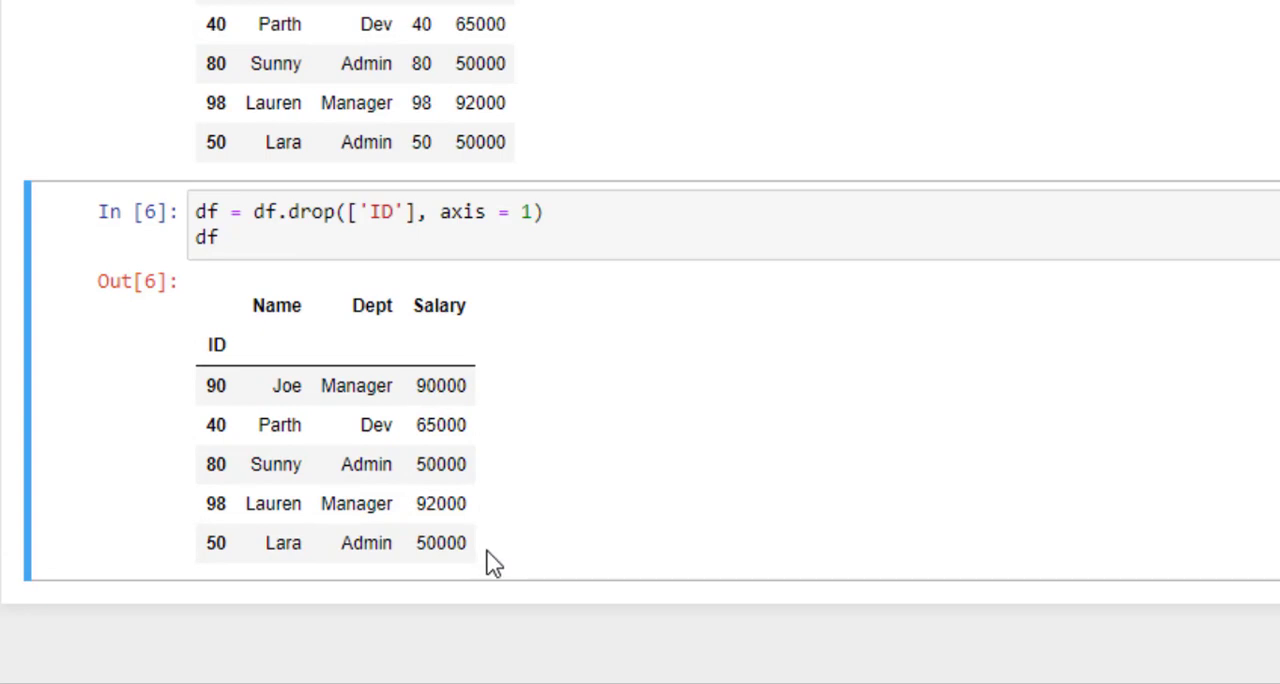
mouse_move(235, 338)
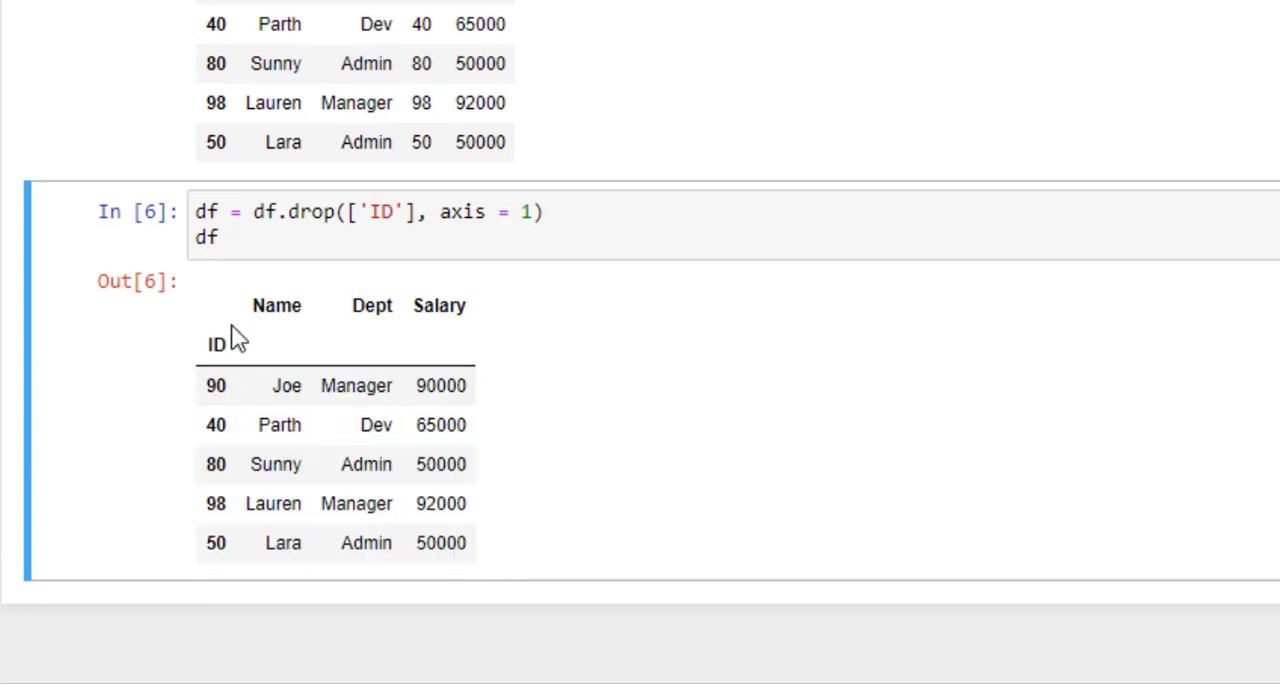
mouse_move(233, 348)
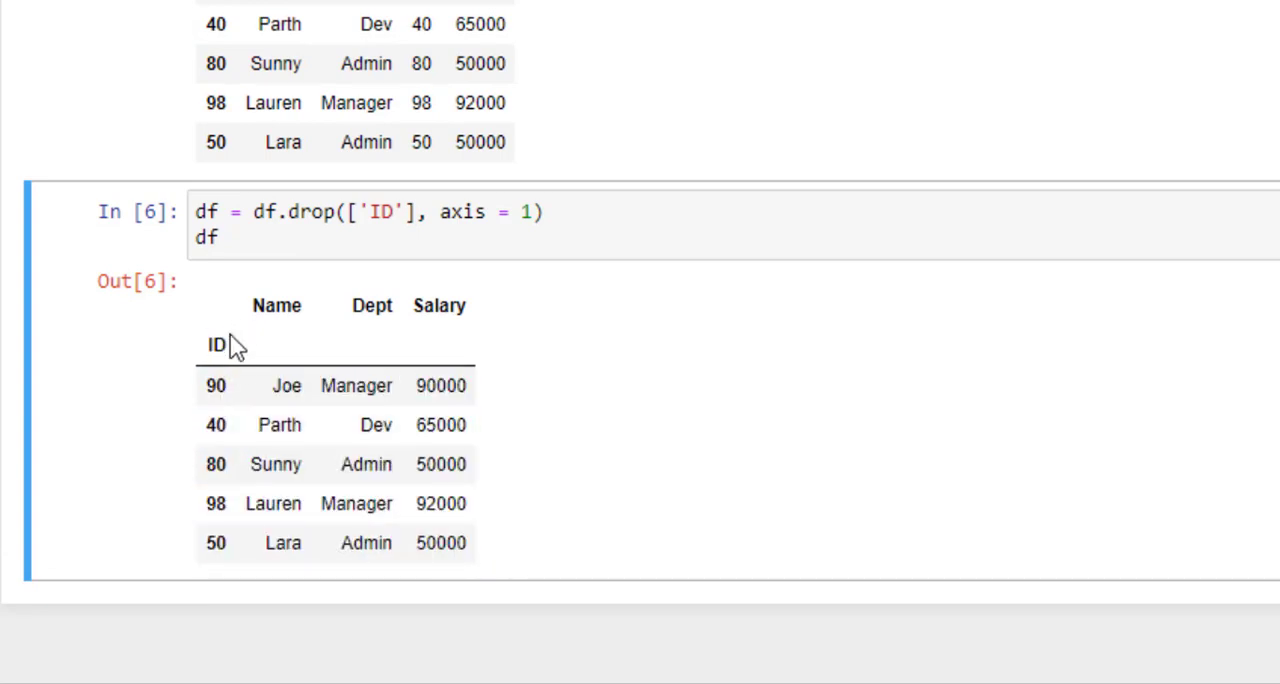
mouse_move(718, 533)
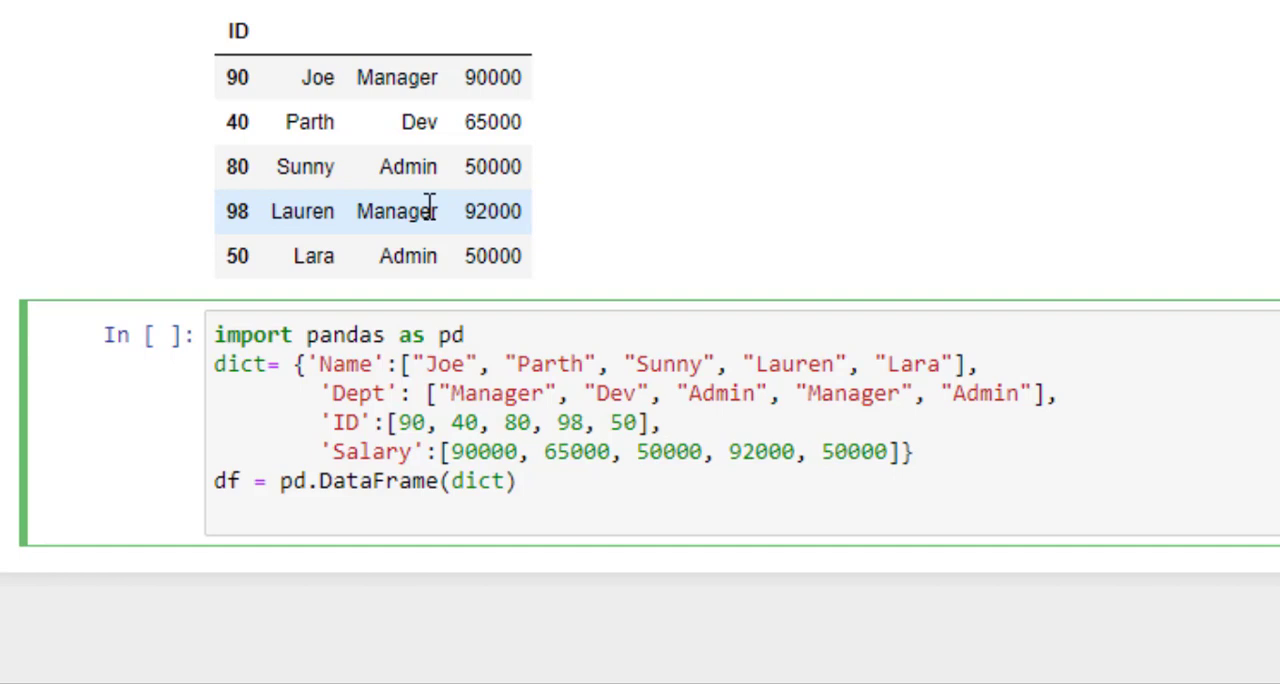
Step: Run df.set_index('ID', inplace = True, drop = False), then change drop to True
type("df.set_index('ID', inplace = True, drop = False)")
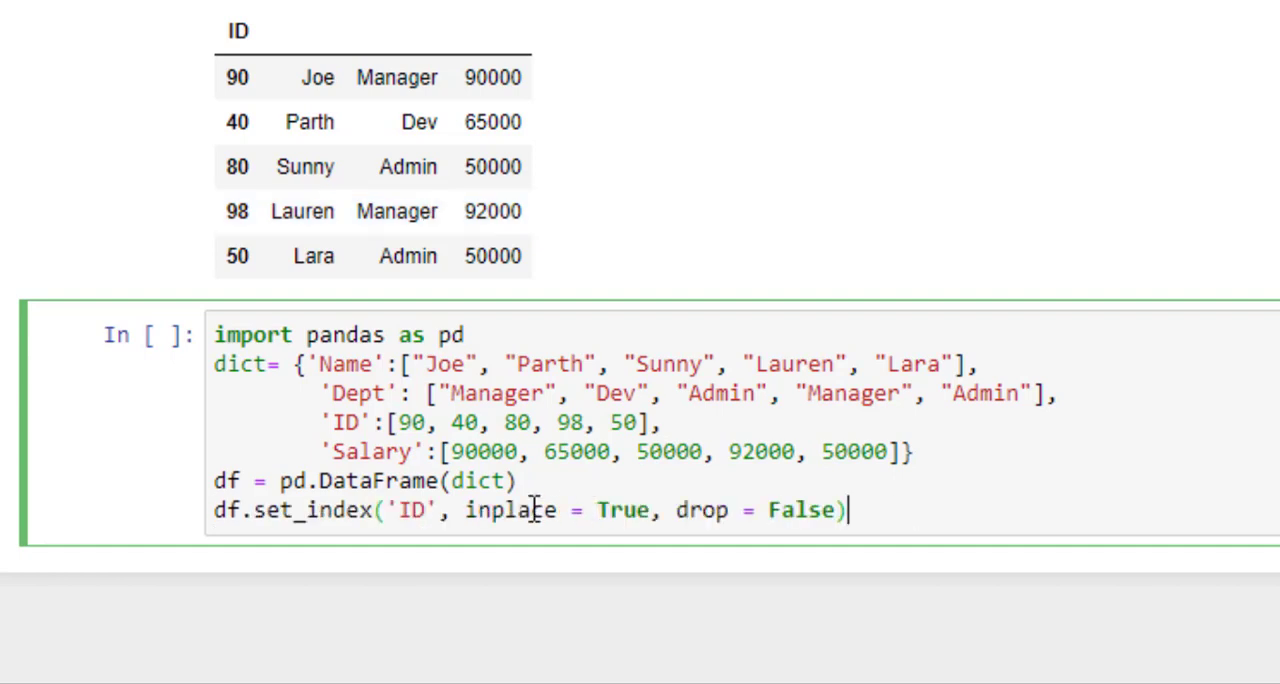
mouse_move(640, 511)
type("df")
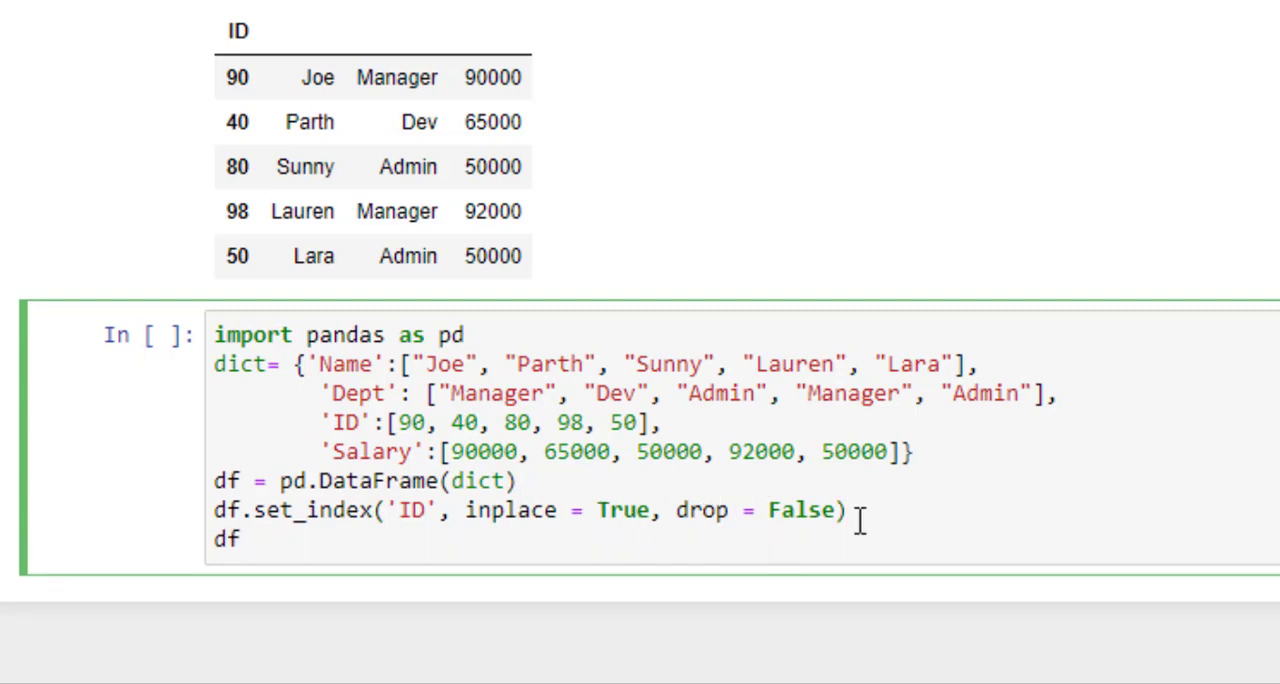
key("shift+enter")
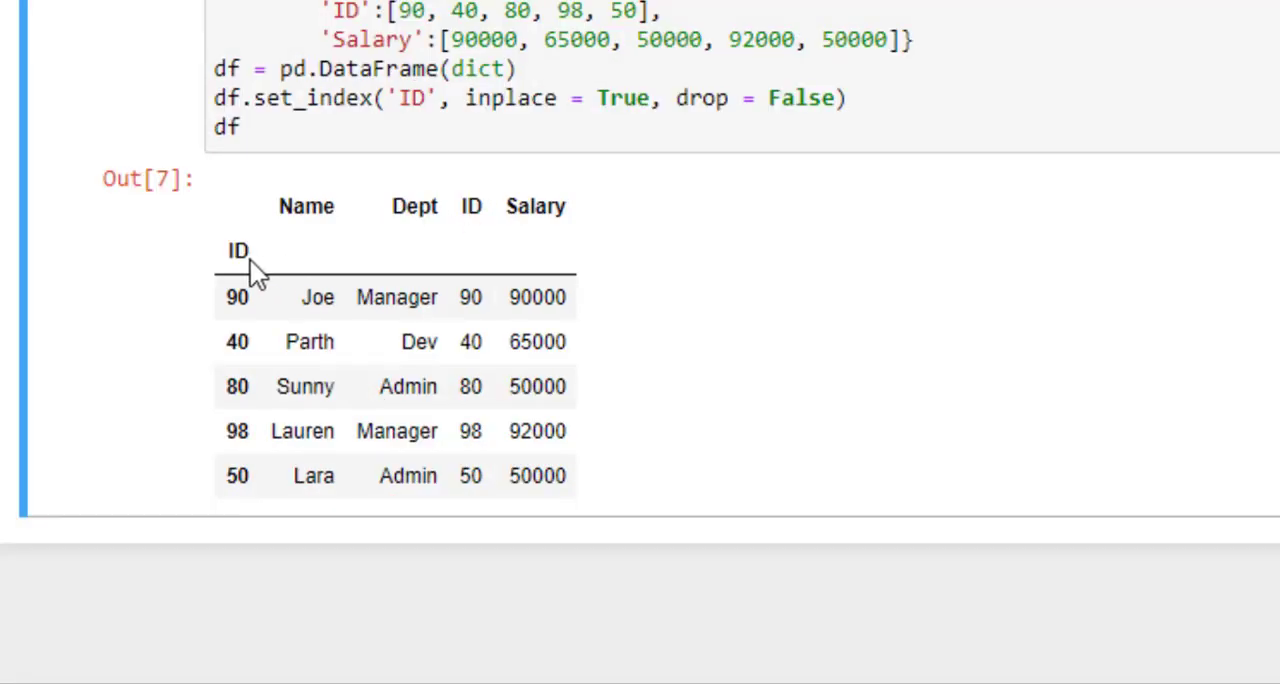
double_click(238, 250)
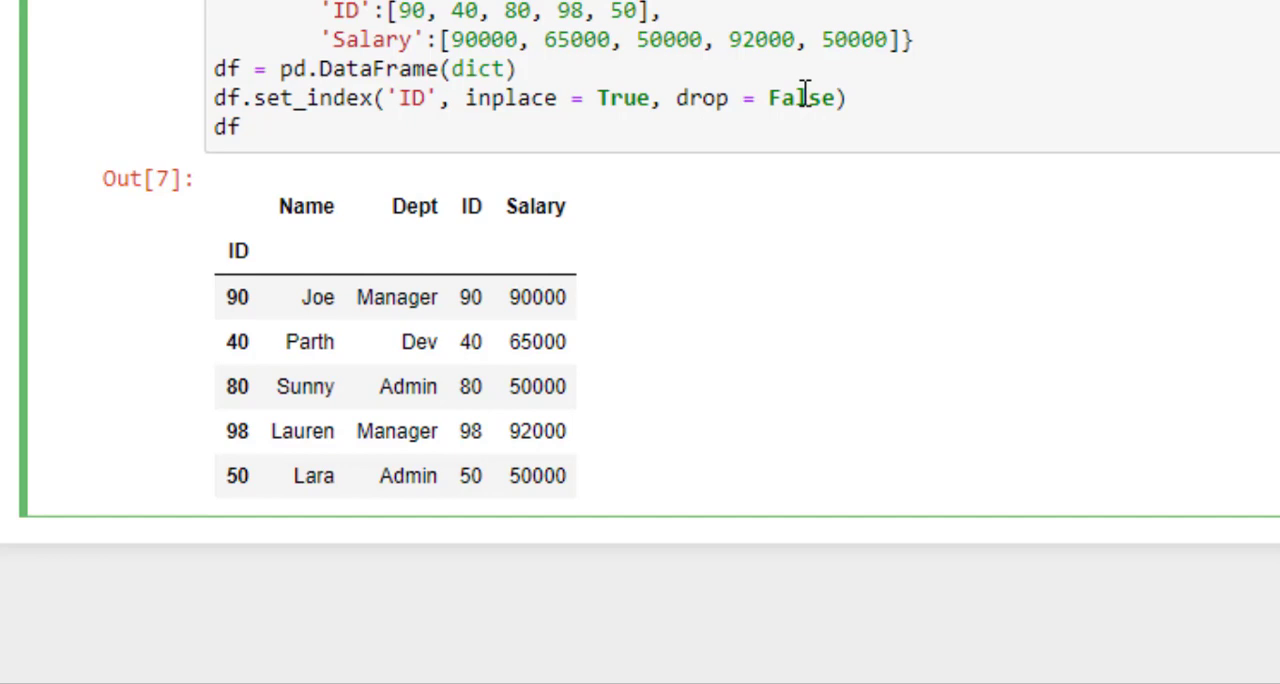
double_click(800, 97)
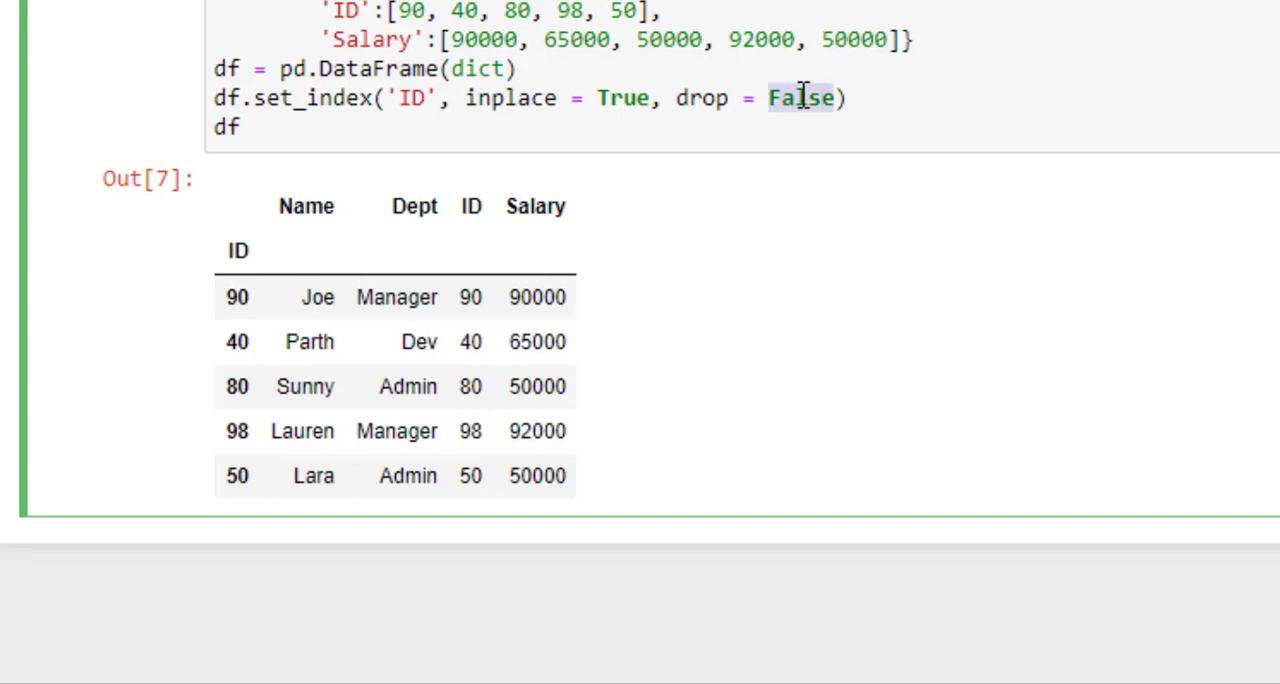
type("True")
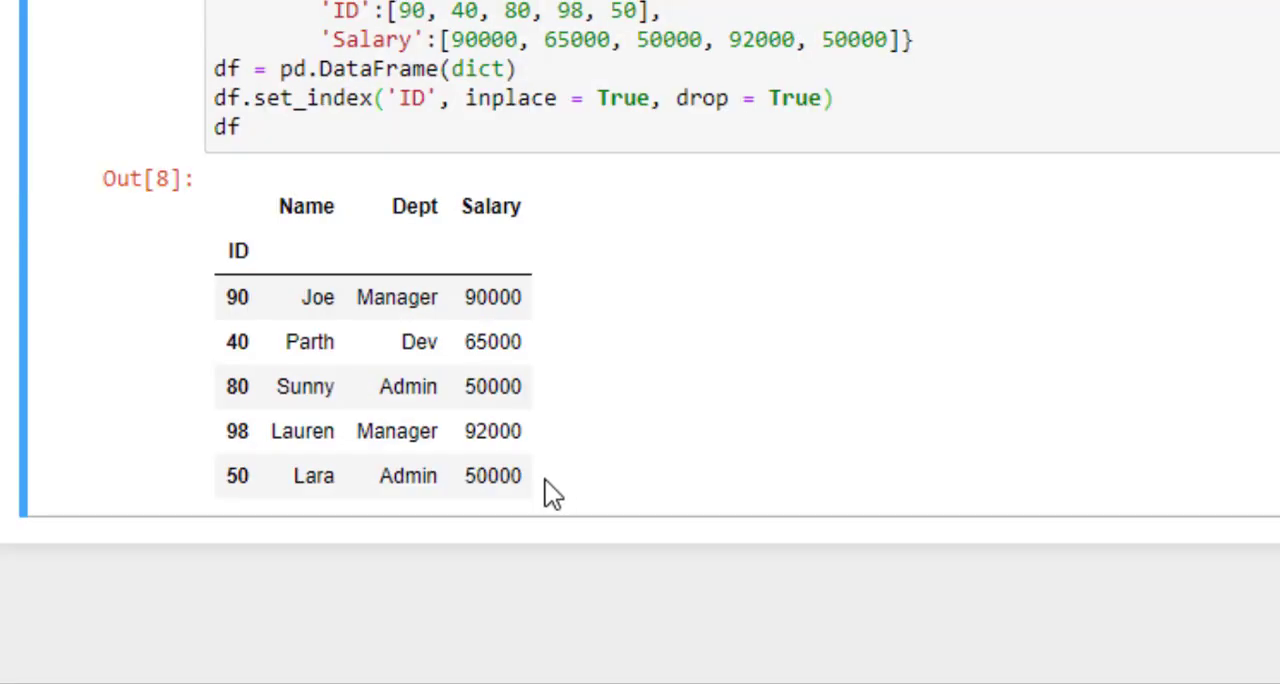
mouse_move(590, 180)
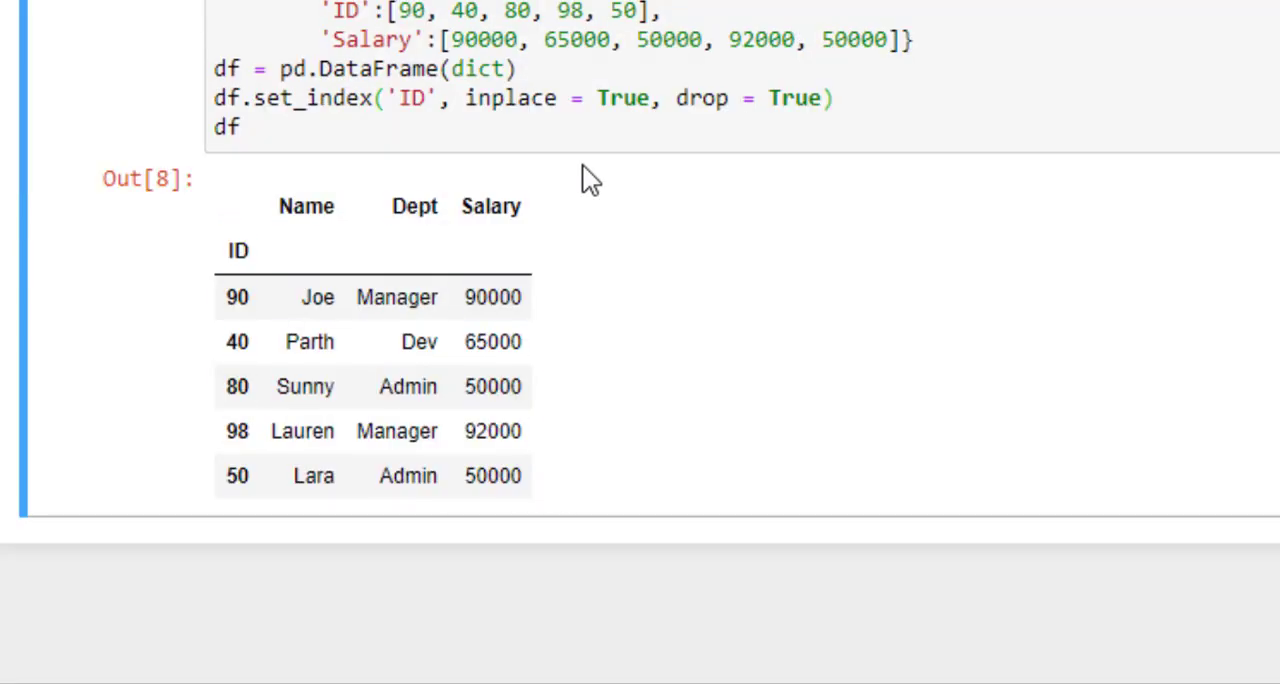
mouse_move(627, 140)
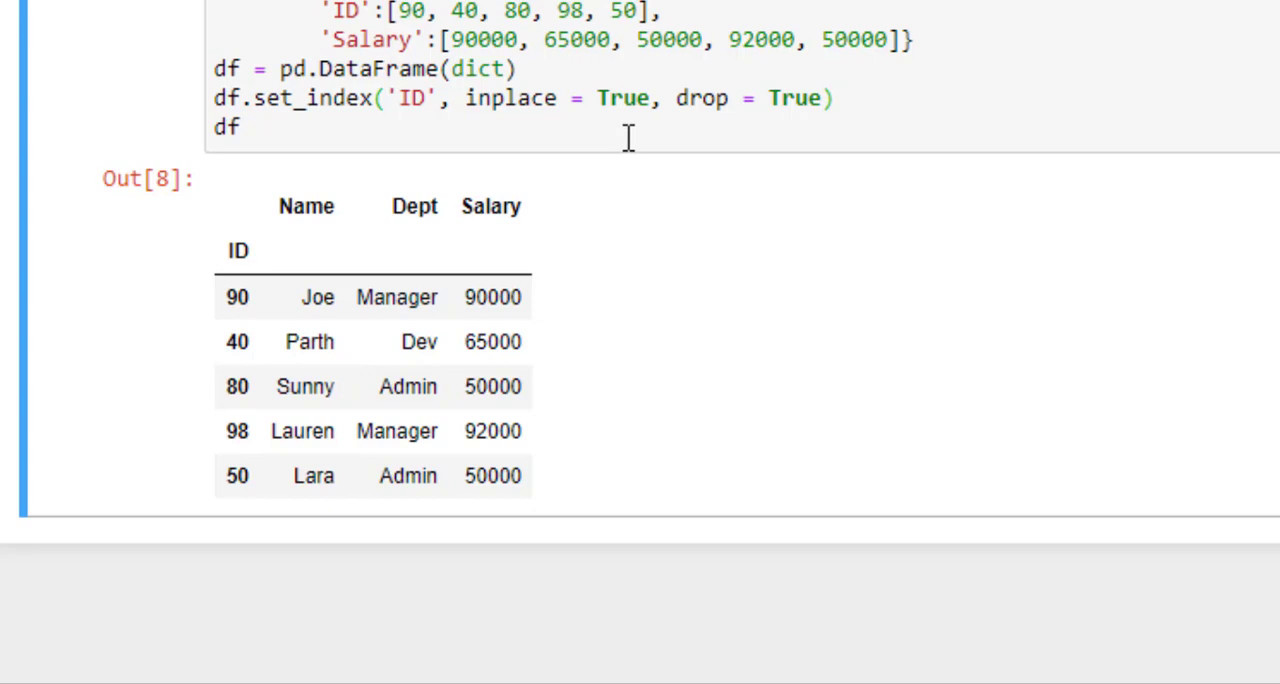
mouse_move(745, 127)
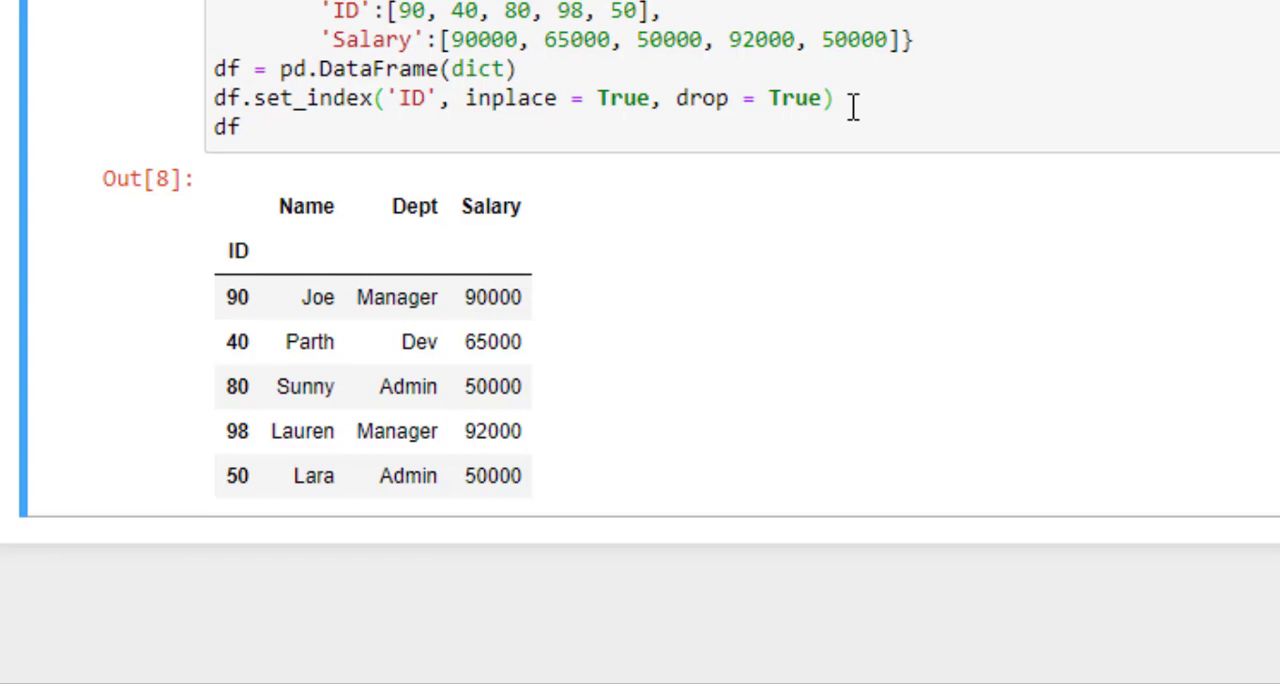
Step: Scroll down to view the table with Dept and ID appended as index levels
scroll("down", 3)
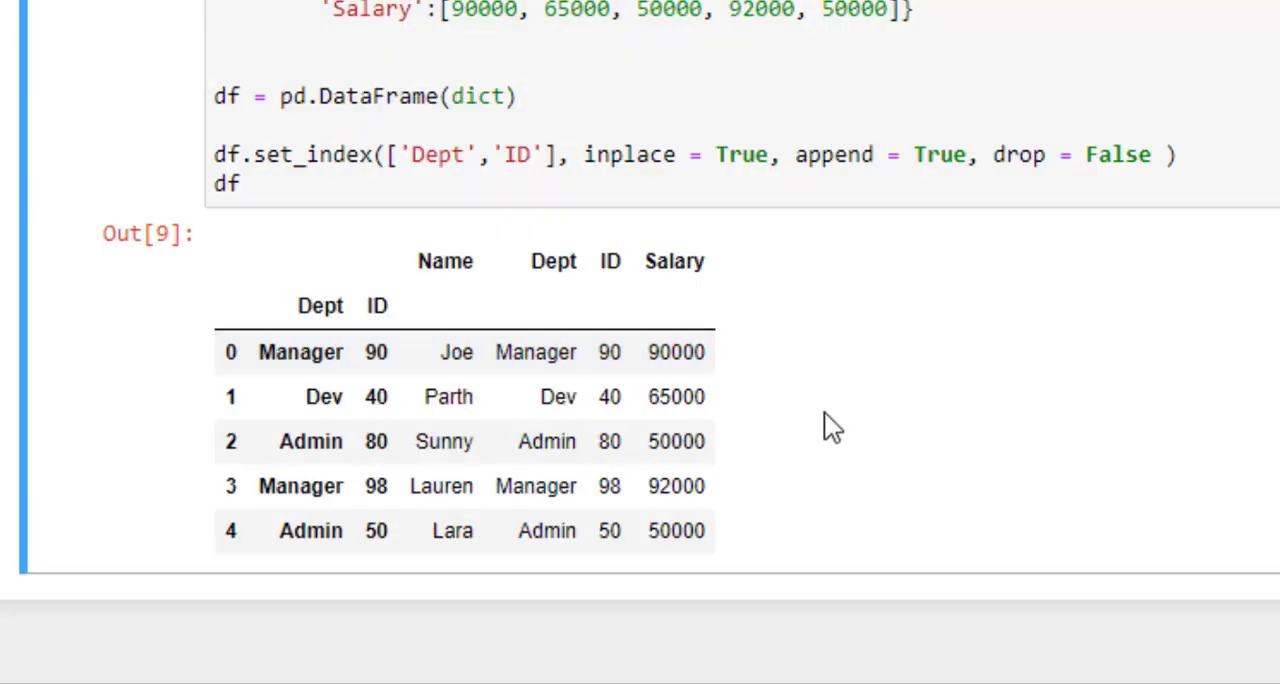
mouse_move(415, 318)
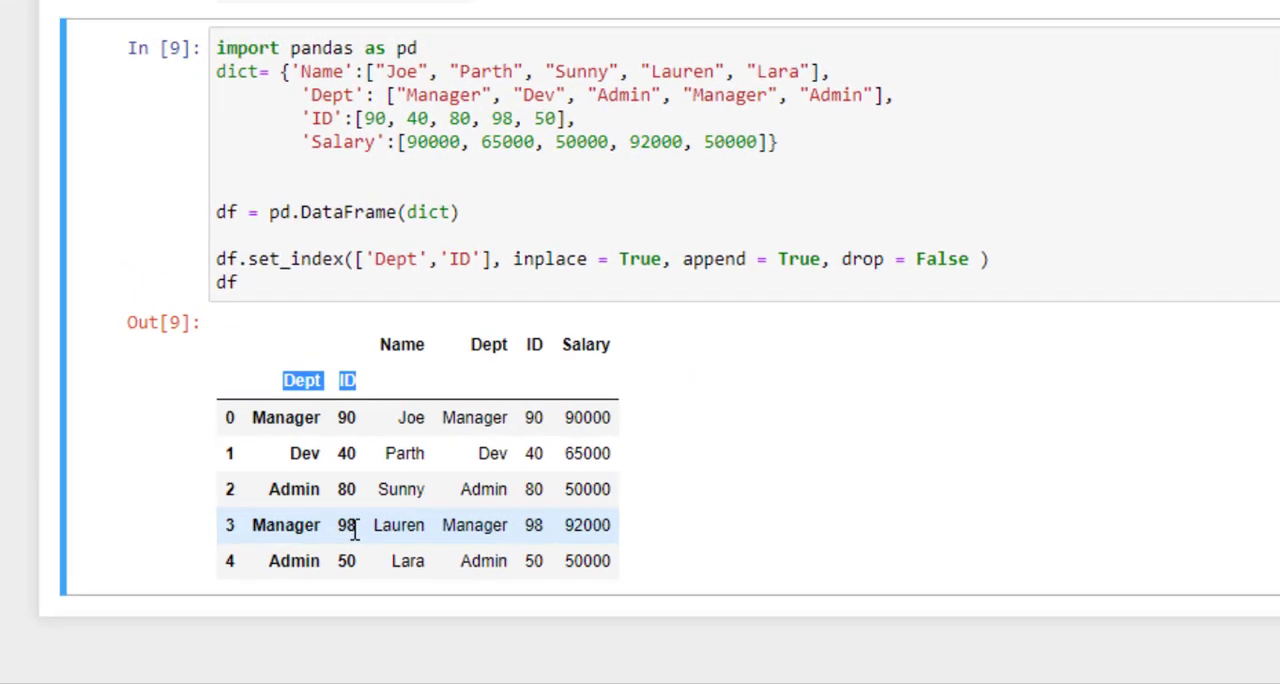
scroll("down", 3)
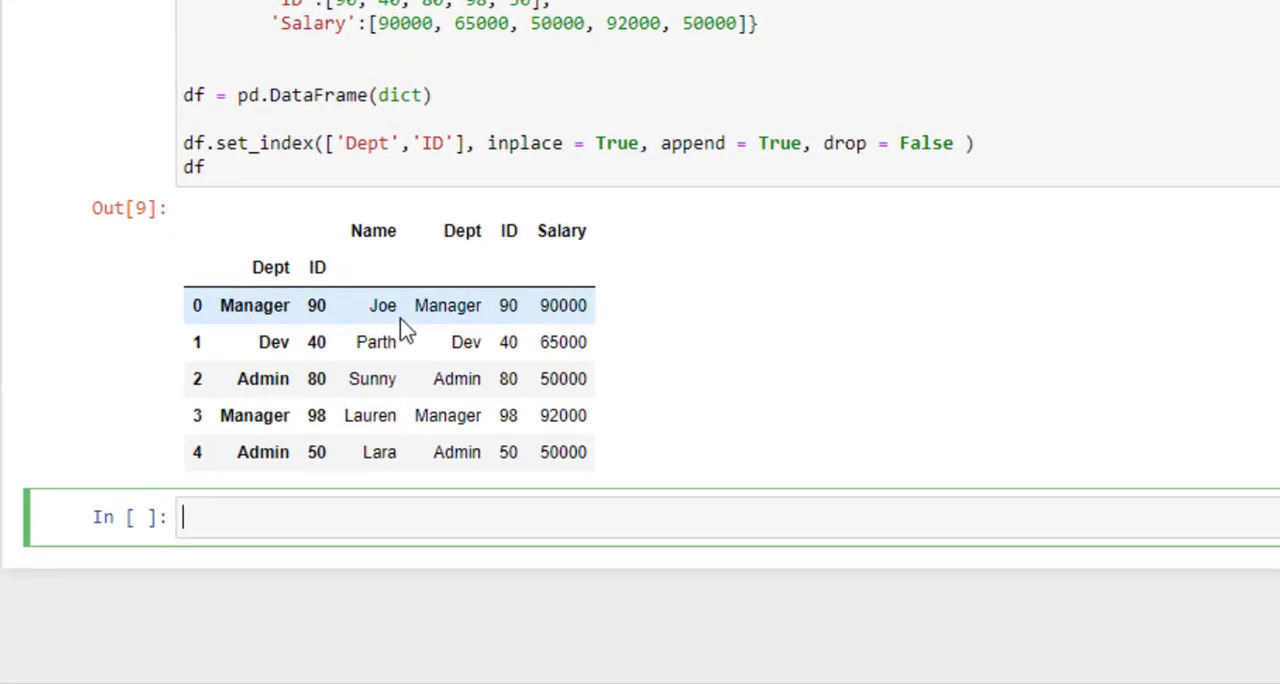
Step: Enter df.reset_index(drop = True, inplace = True) in the new cell
type("df.reset_index(drop = True, inplace = True)")
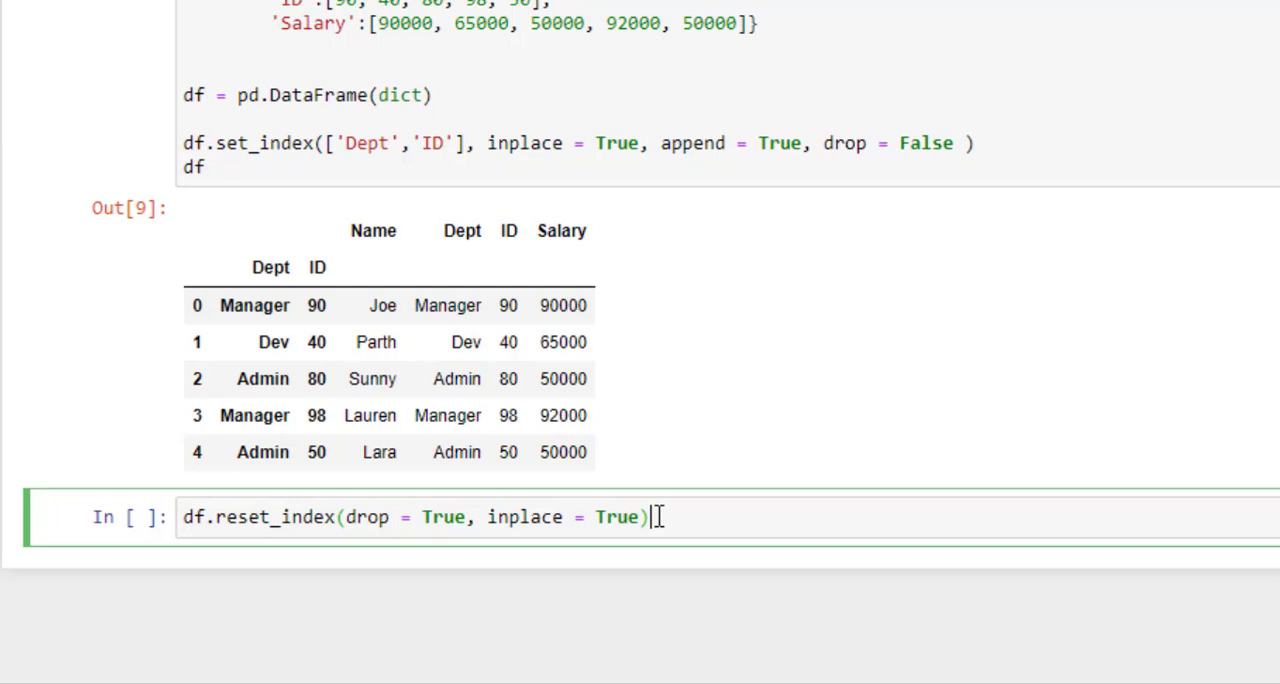
Step: Run the reset_index cell, then write df.sort_index(axis = 0)
key("shift+Return")
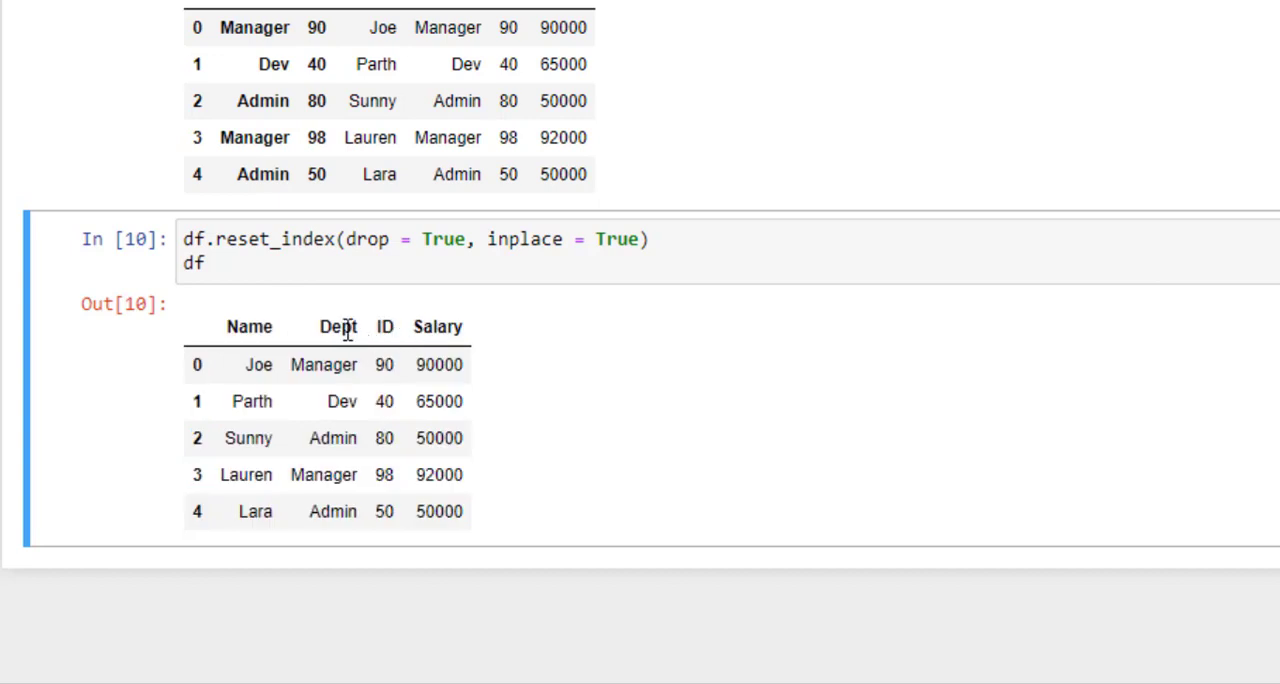
mouse_move(415, 334)
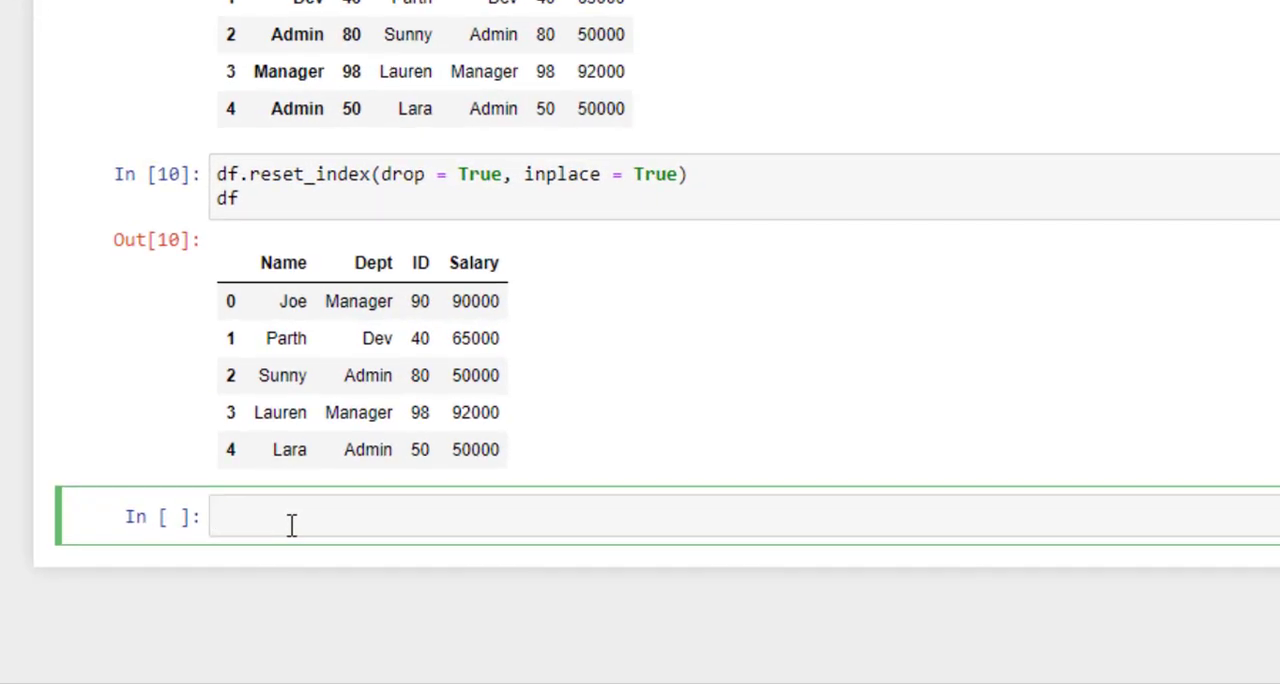
type("df.sort_index(axis = 0)")
type("df.sort_index(axis = 1)")
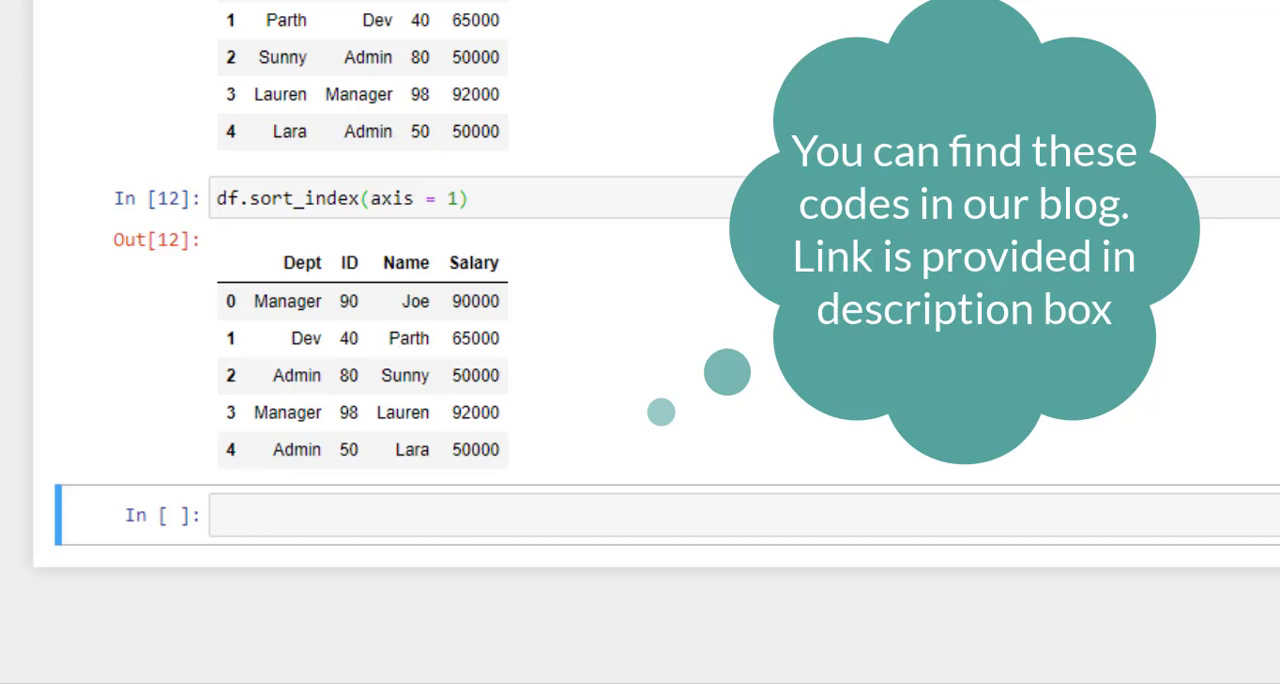
mouse_move(718, 548)
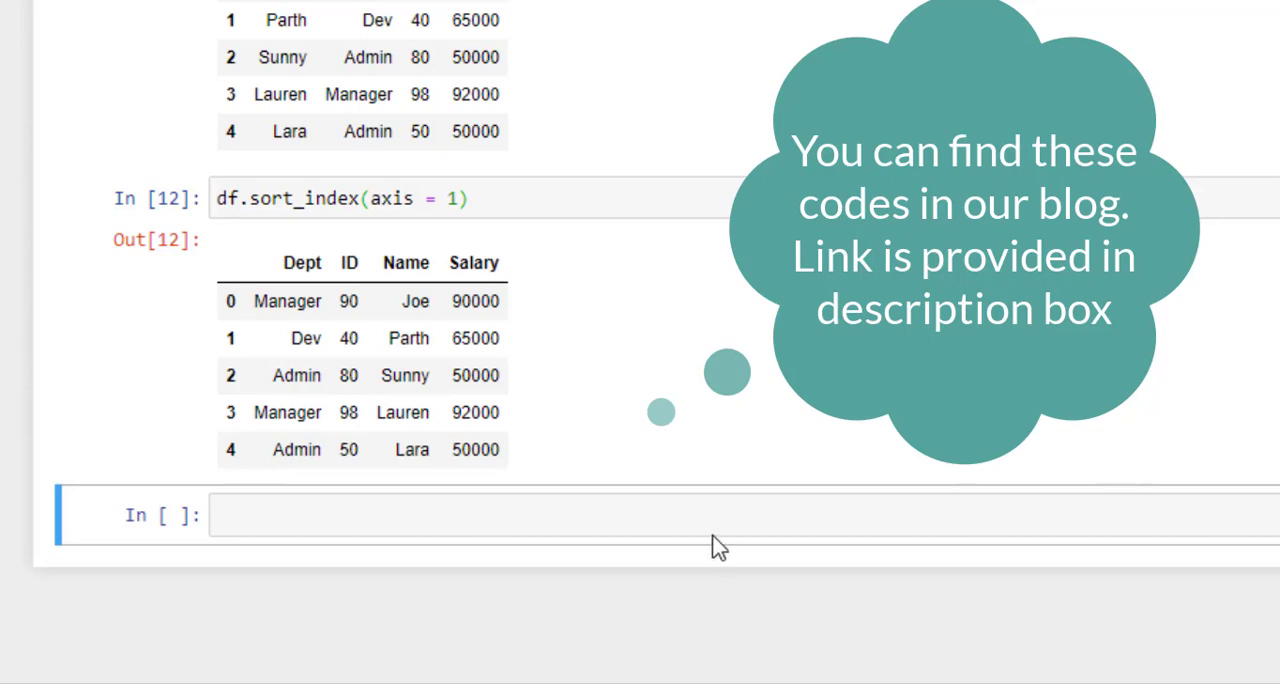
Step: Write df.sort_index(ascending = False) to list rows from 4 down to 0
type("df.sort_index(ascending = False)")
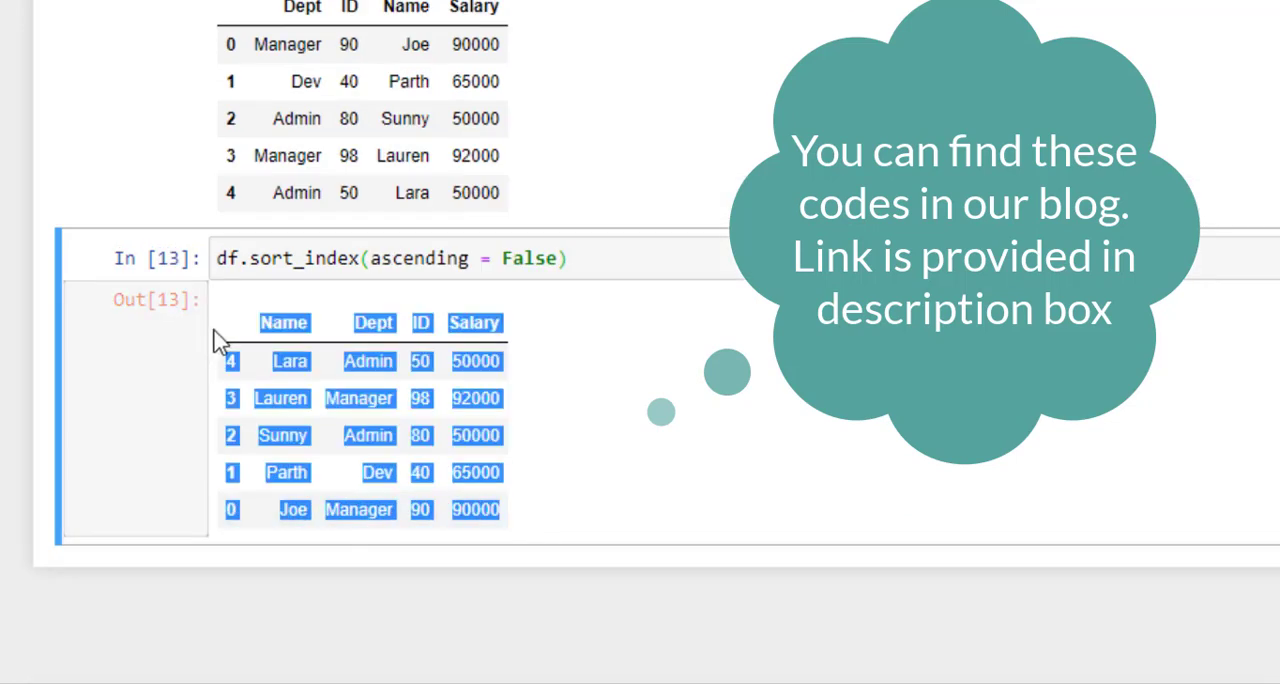
mouse_move(745, 410)
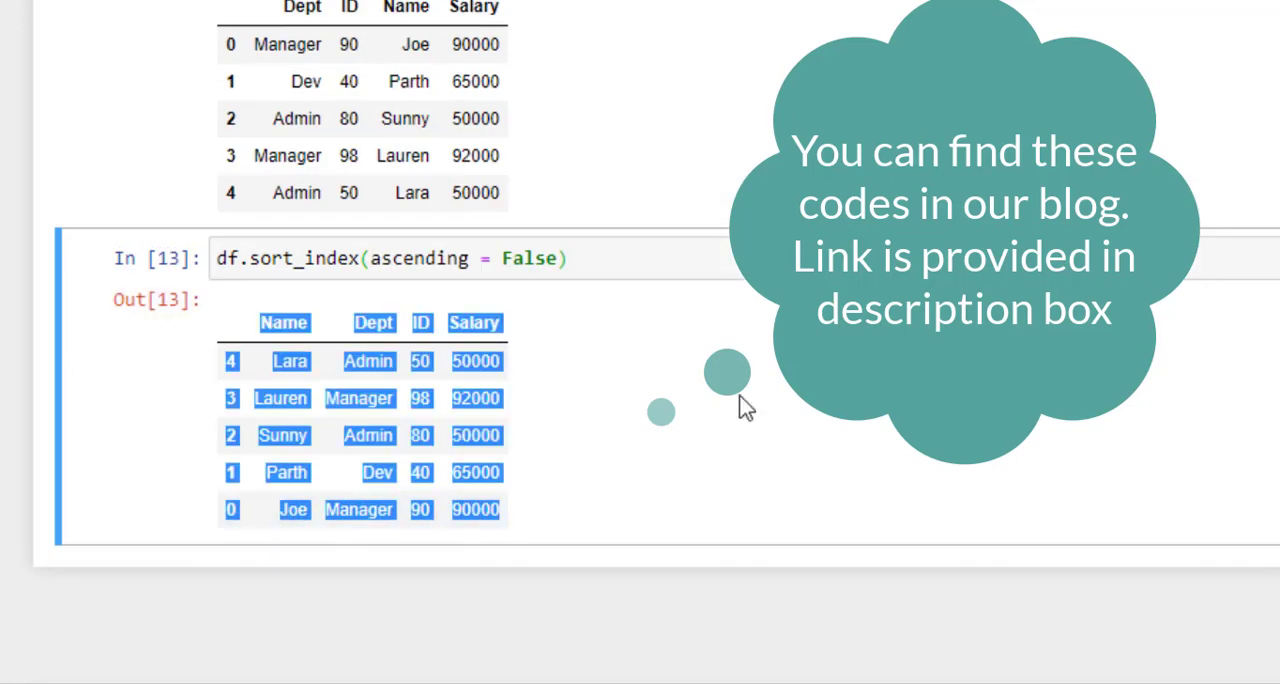